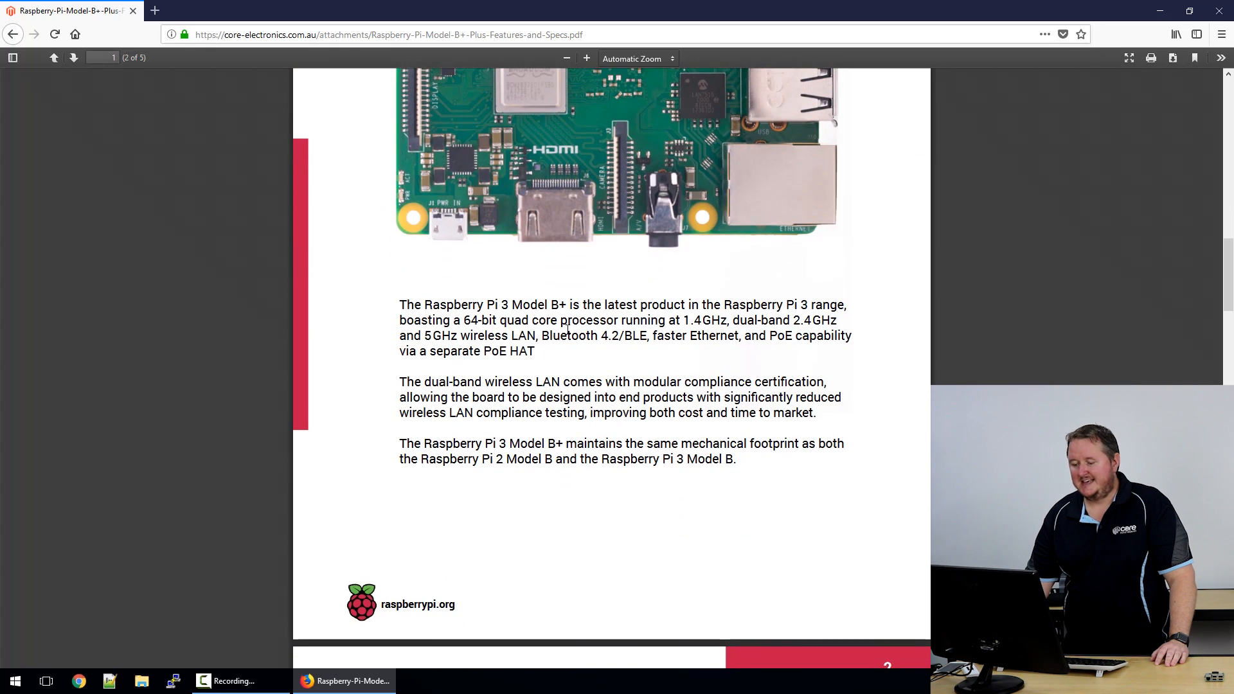
mouse_move(579, 355)
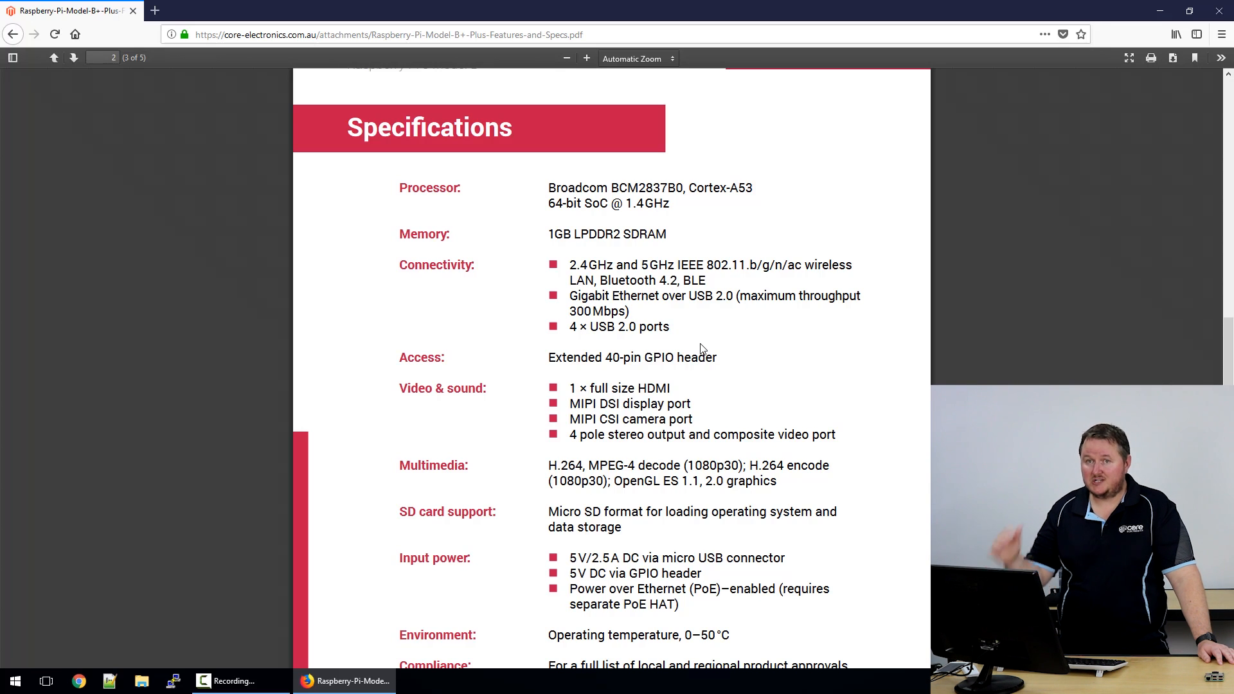
scroll("down", 3)
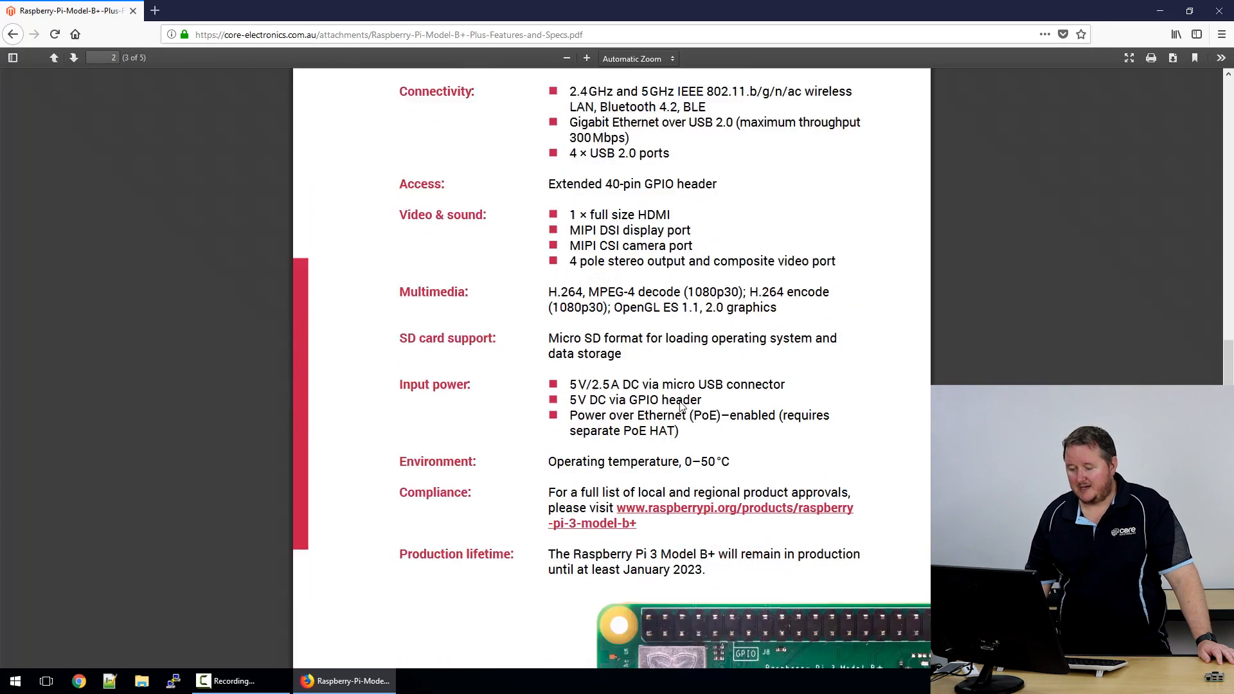